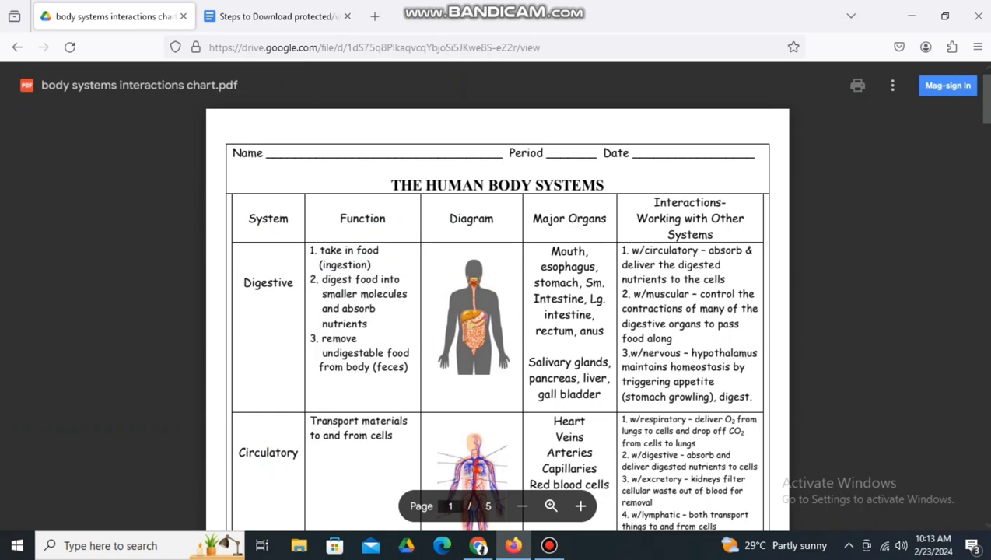
Reach the More tools list from the Firefox application menu above the view-only PDF.
{"action": "scroll", "scroll_direction": "down", "scroll_amount": 3}
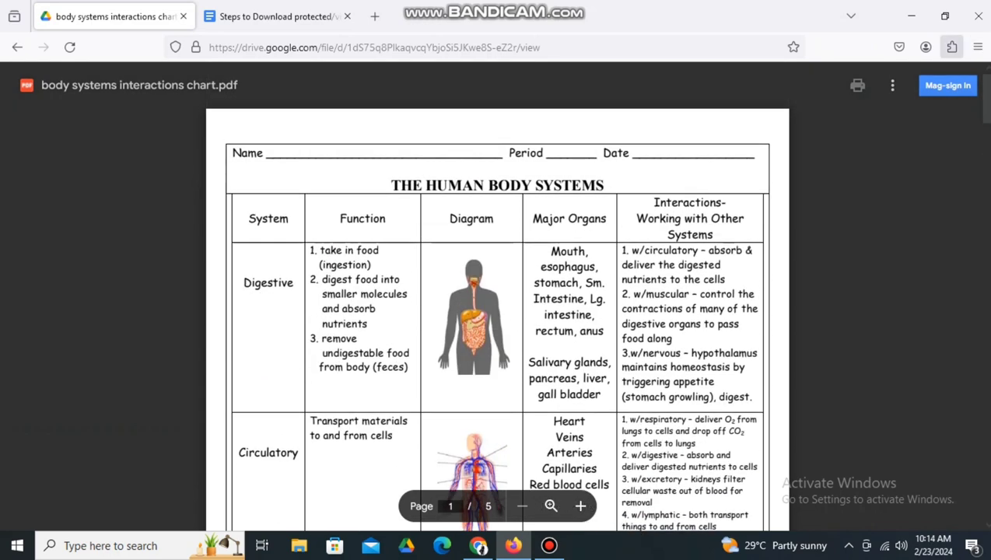
{"action": "left_click", "coordinate": [978, 46]}
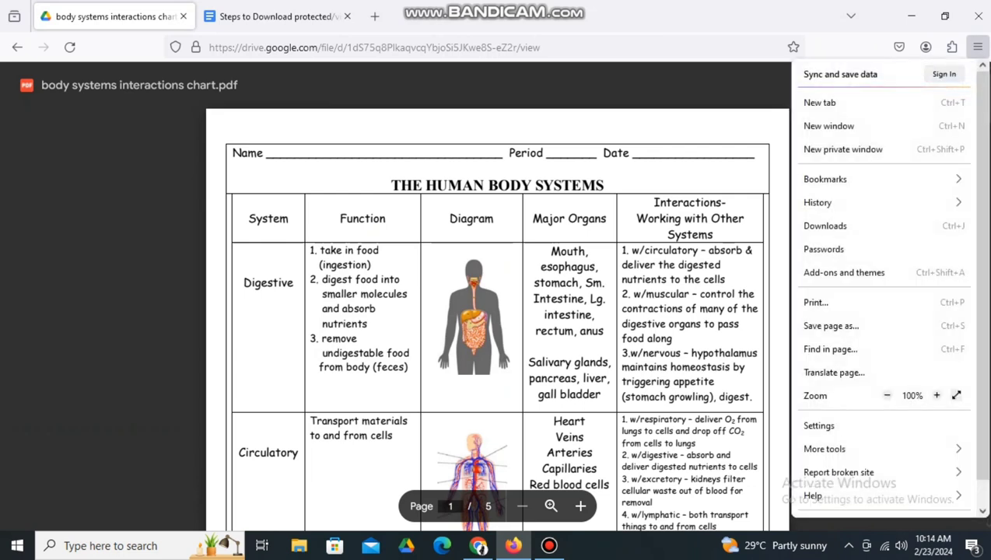
{"action": "mouse_move", "coordinate": [825, 449]}
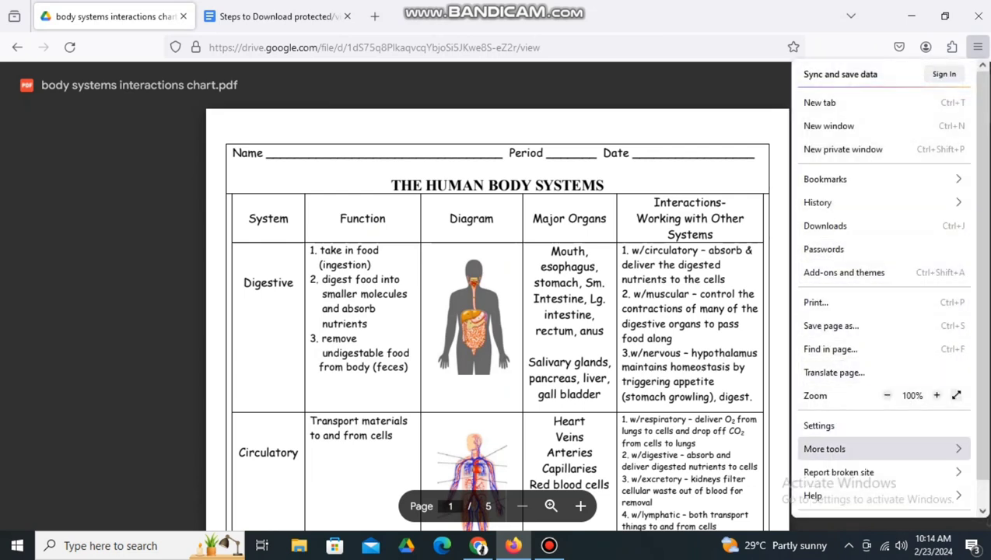
{"action": "left_click", "coordinate": [825, 448]}
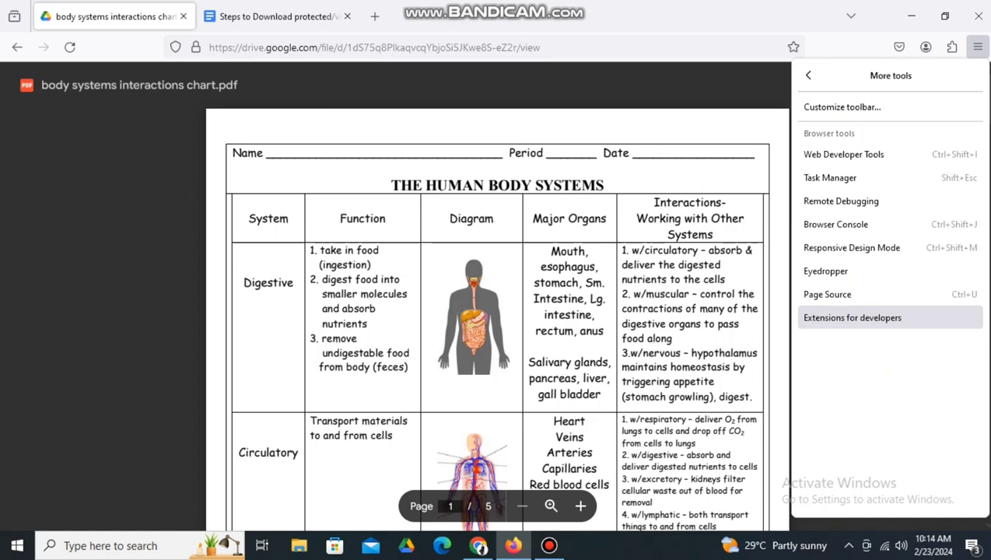
{"action": "mouse_move", "coordinate": [828, 294]}
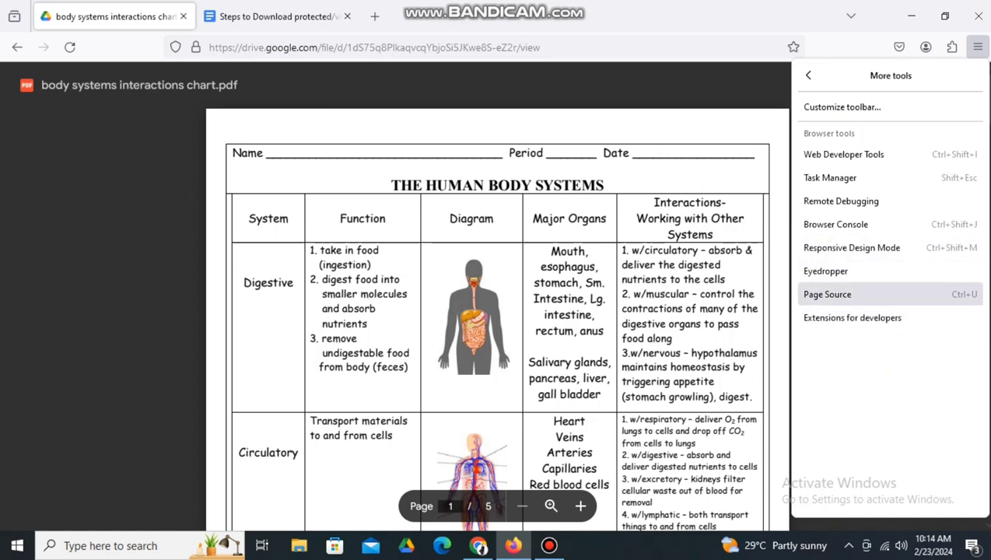
{"action": "mouse_move", "coordinate": [844, 154]}
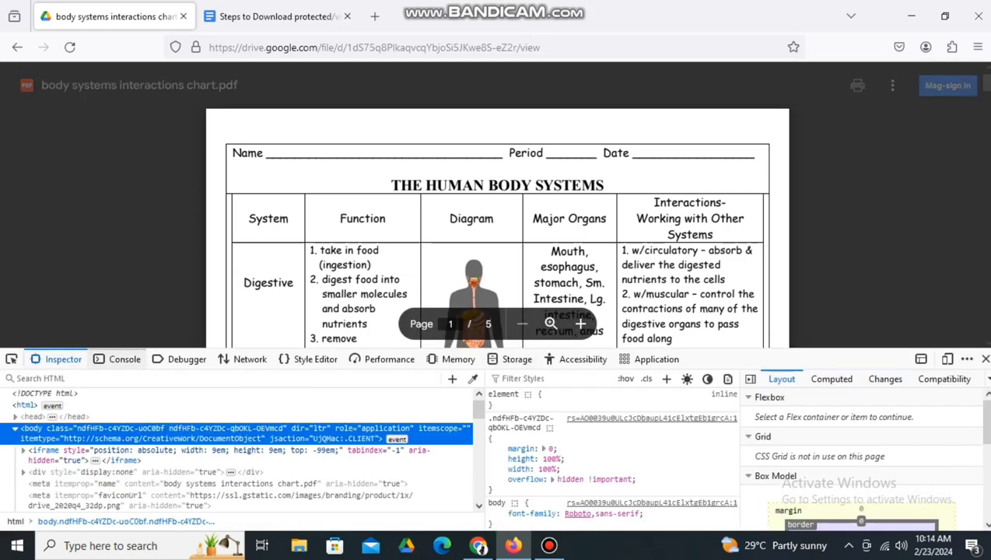
Switch the developer tools to the Console and scroll the PDF to page 5 of 5 so all pages load.
{"action": "left_click", "coordinate": [124, 358]}
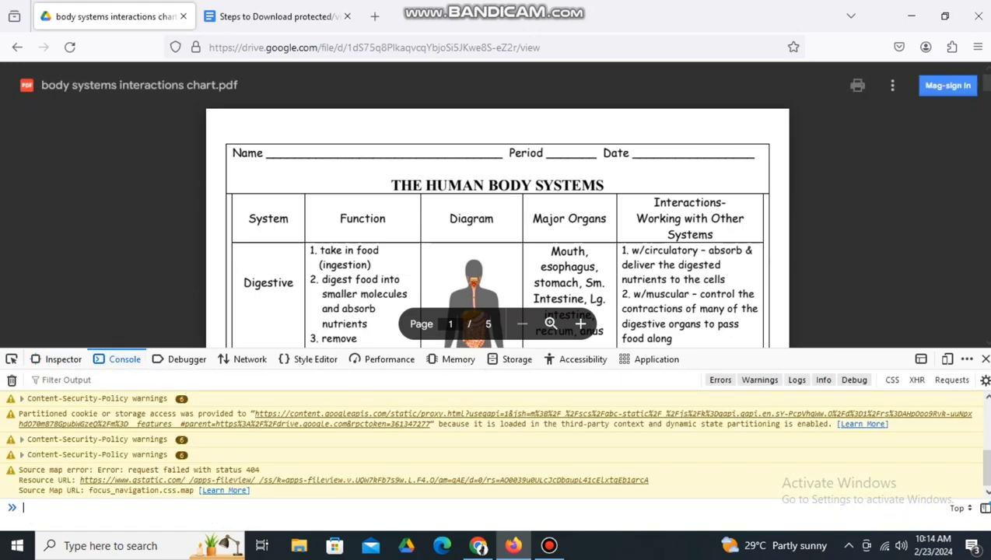
{"action": "scroll", "scroll_direction": "down", "scroll_amount": 3}
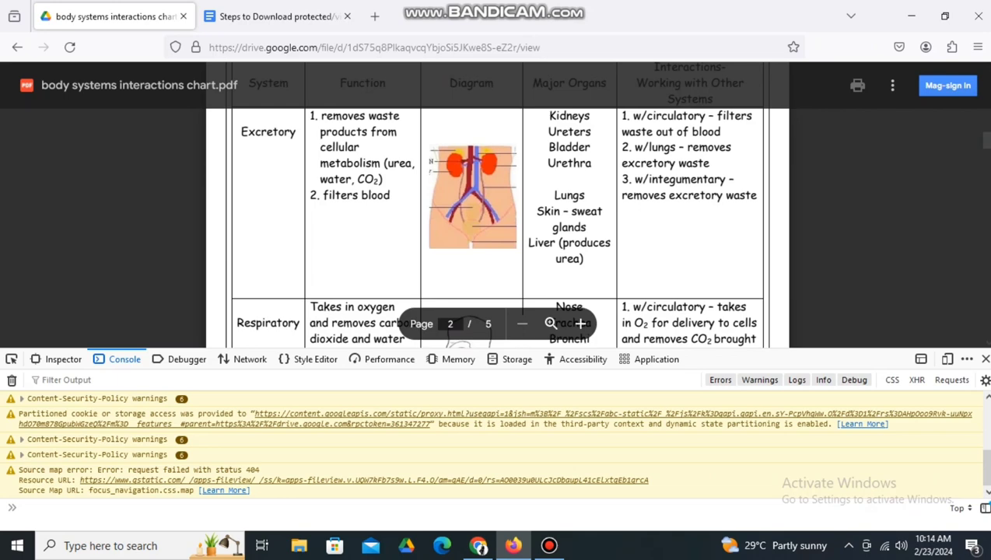
{"action": "scroll", "scroll_direction": "down", "scroll_amount": 3}
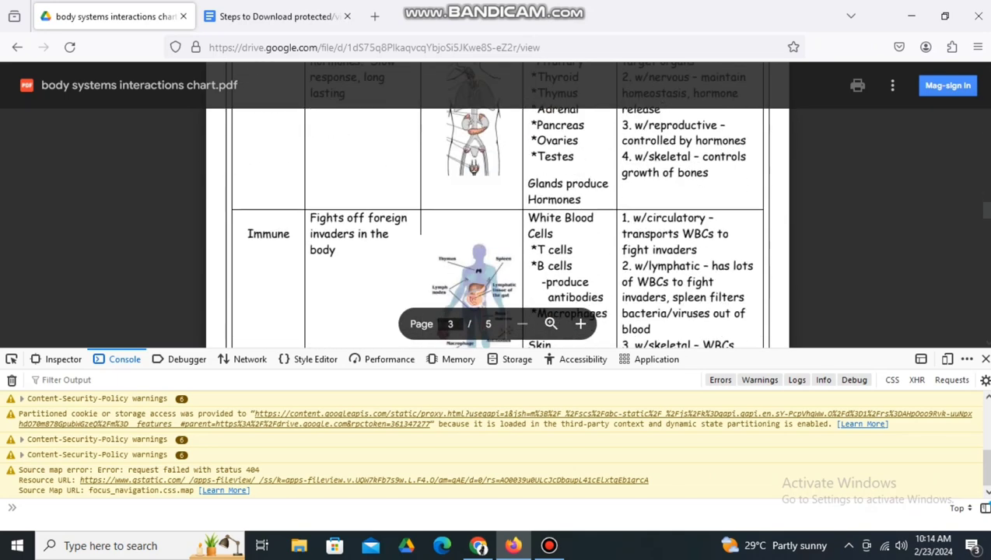
{"action": "scroll", "scroll_direction": "down", "scroll_amount": 3}
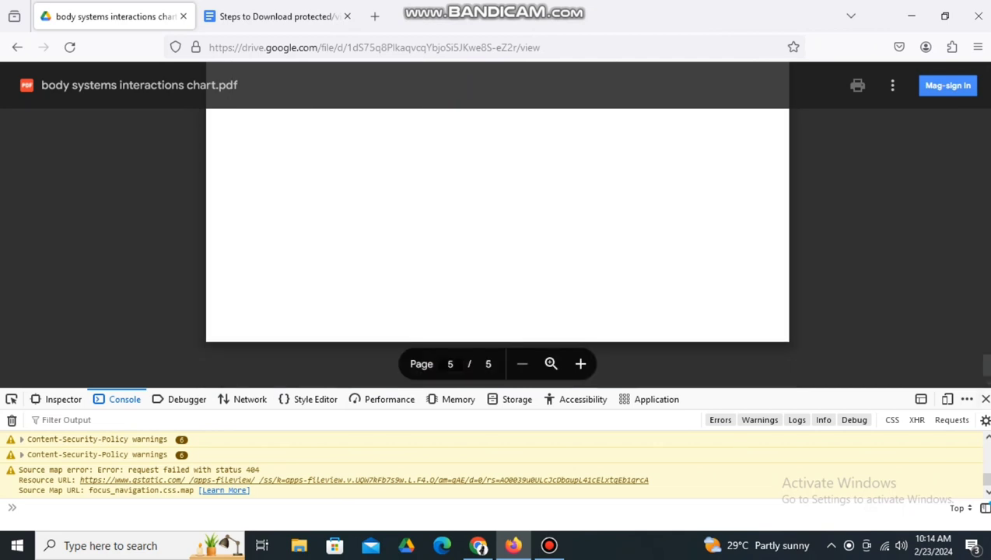
In the Google Docs steps document, scroll to the download script and select the whole code block.
{"action": "left_click", "coordinate": [277, 16]}
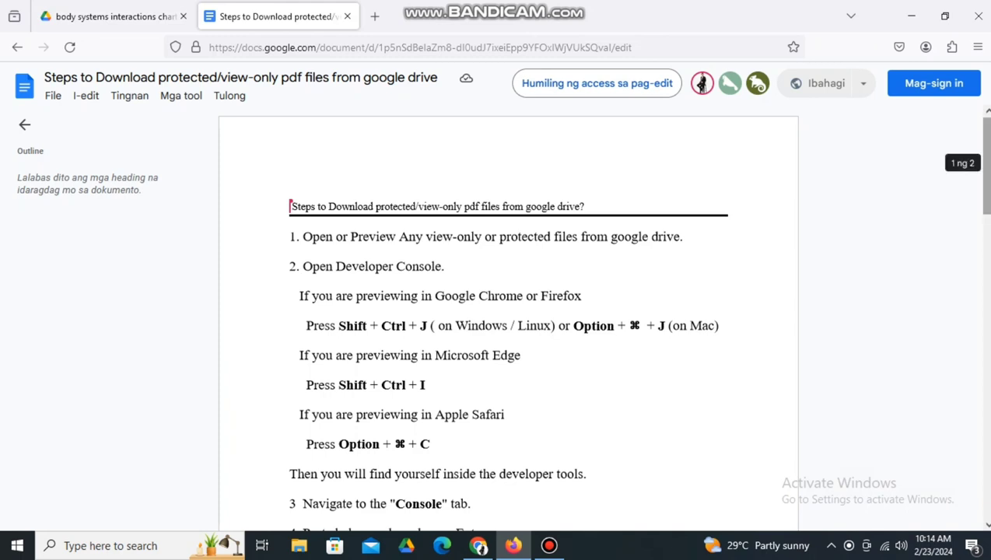
{"action": "scroll", "scroll_direction": "down", "scroll_amount": 3}
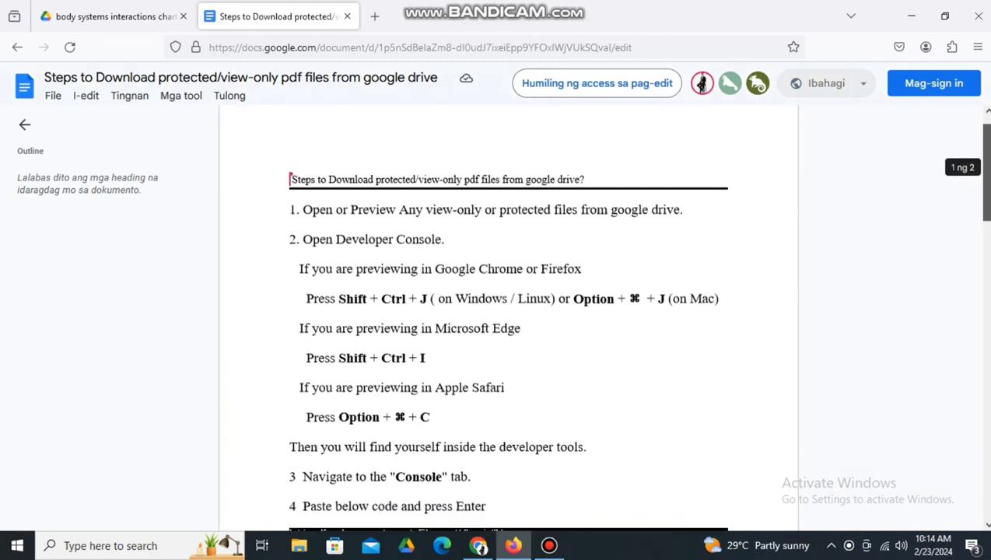
{"action": "scroll", "scroll_direction": "down", "scroll_amount": 3}
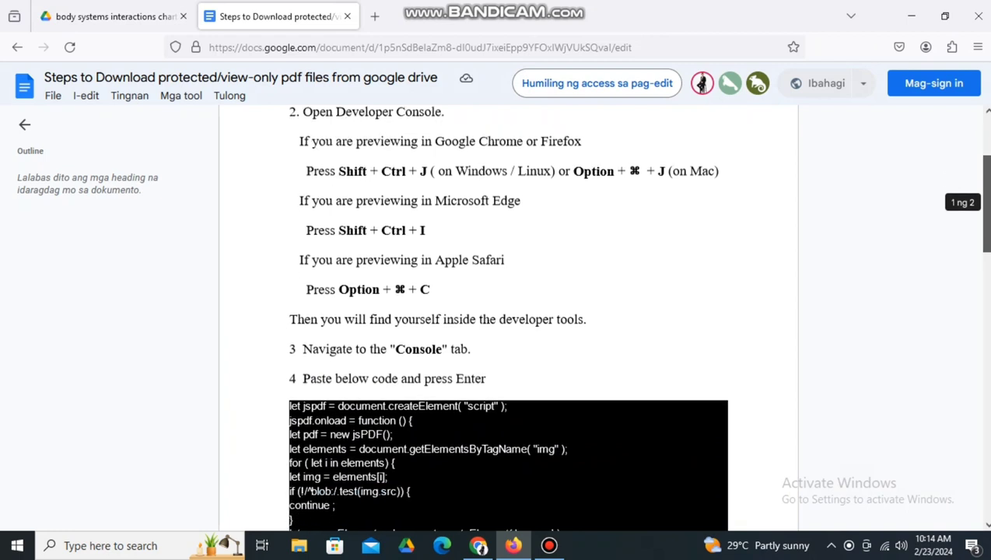
{"action": "scroll", "scroll_direction": "down", "scroll_amount": 3}
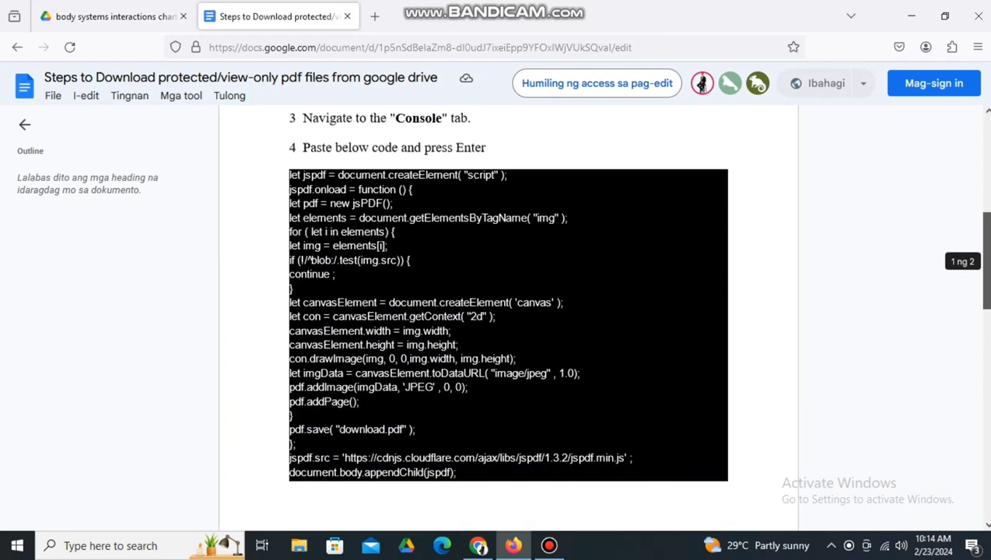
{"action": "scroll", "scroll_direction": "down", "scroll_amount": 3}
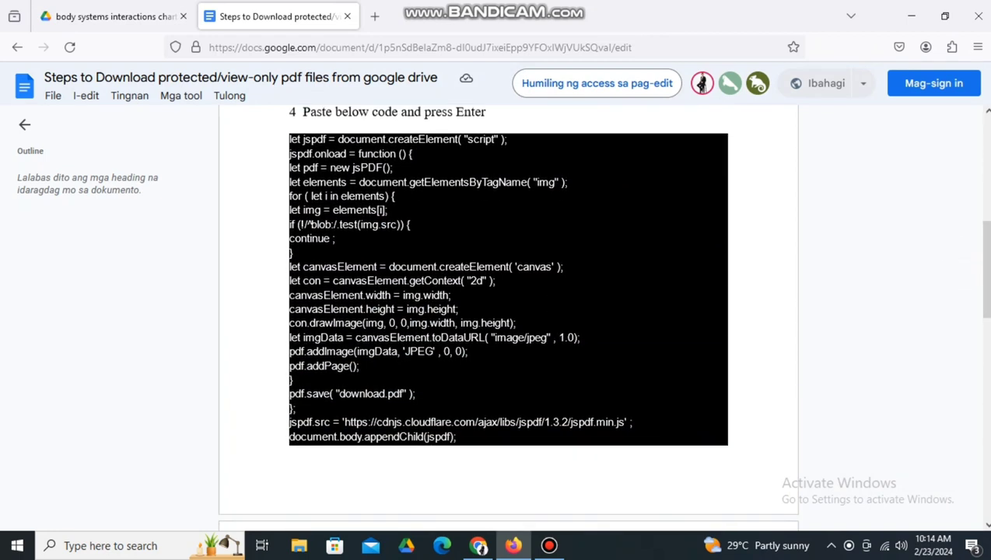
{"action": "left_click_drag", "start_coordinate": [417, 394], "coordinate": [457, 436]}
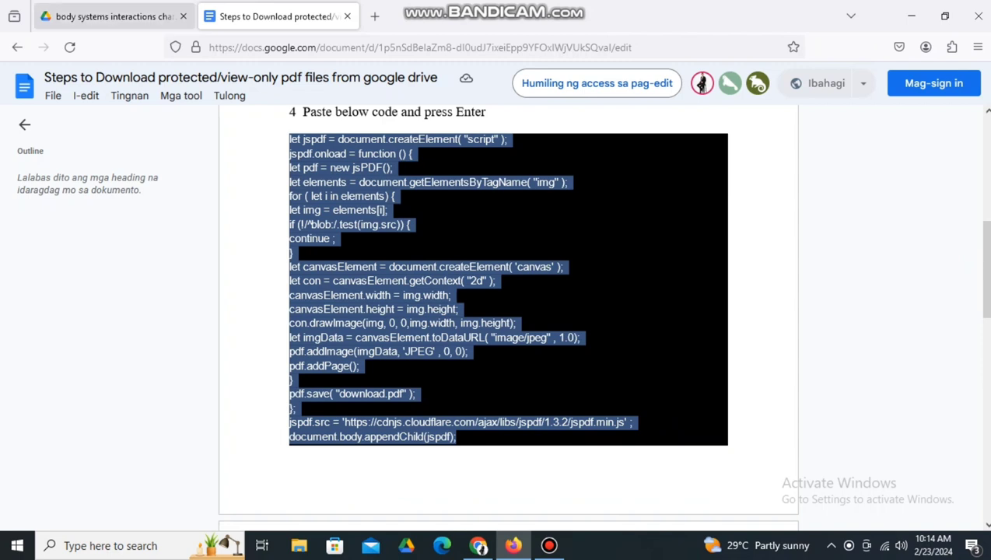
{"action": "mouse_move", "coordinate": [109, 15]}
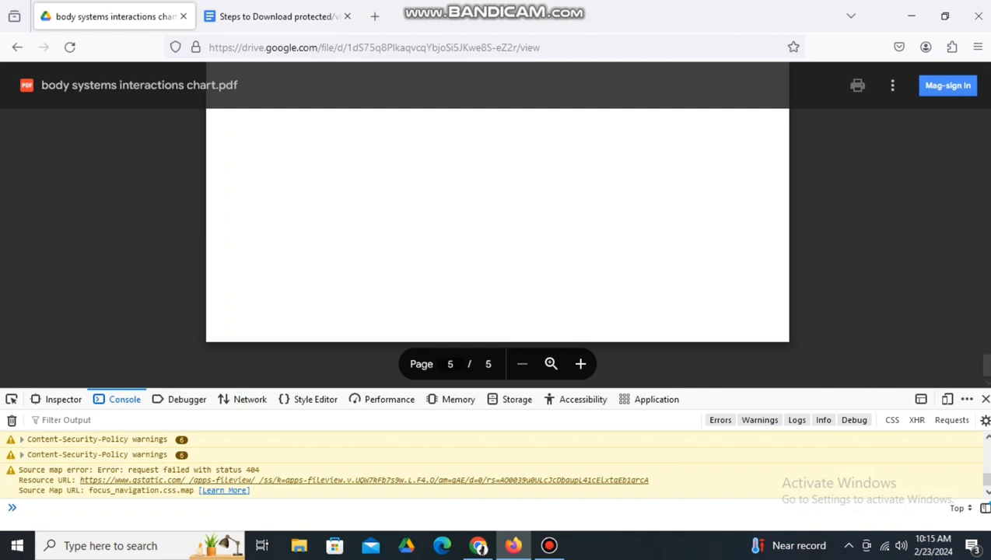
Paste the copied script into the console input and clear the console's old messages.
{"action": "right_click", "coordinate": [24, 507]}
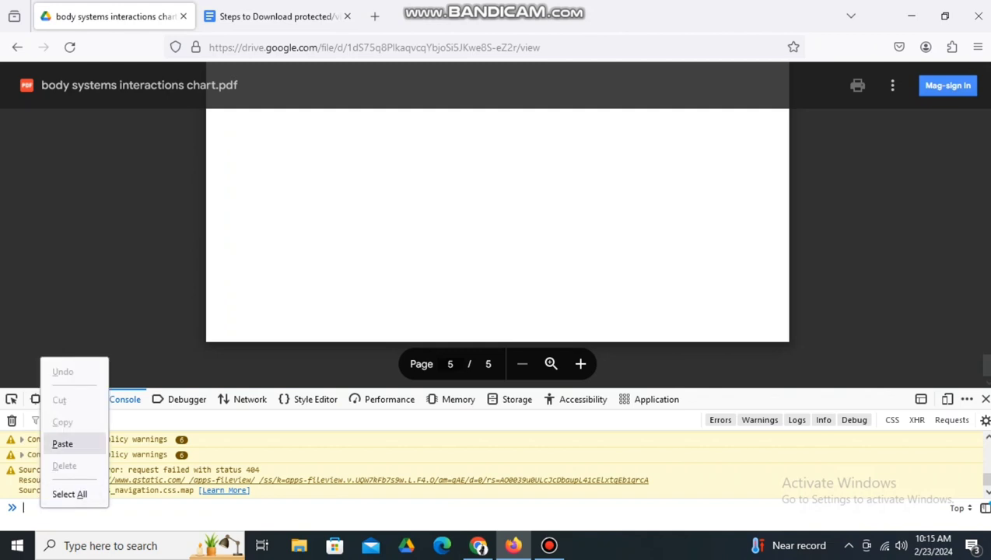
{"action": "left_click", "coordinate": [63, 443]}
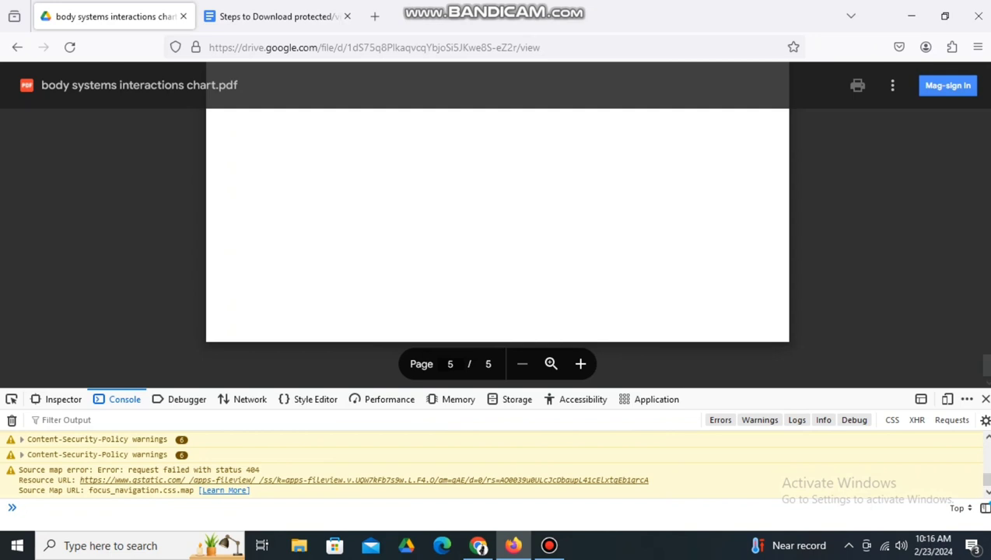
{"action": "left_click", "coordinate": [23, 507]}
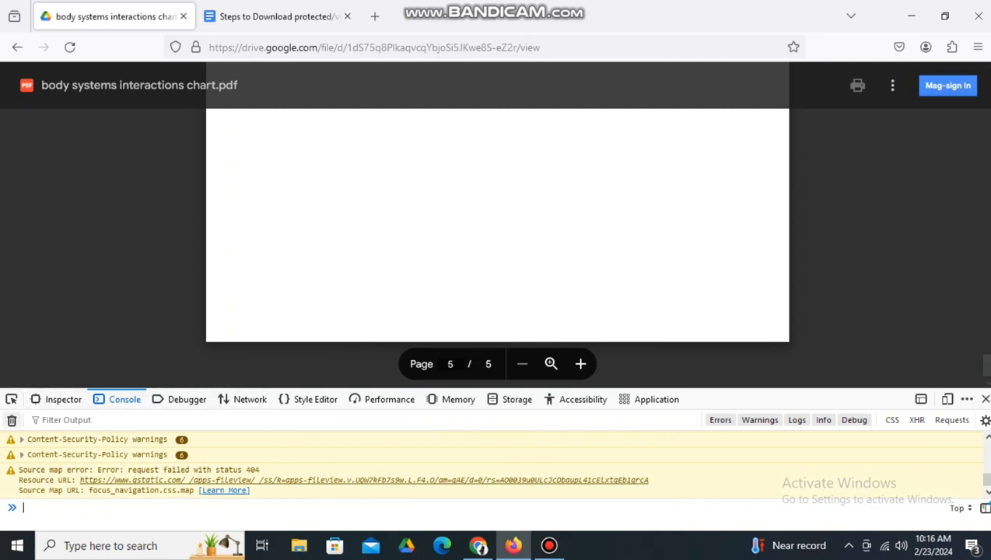
{"action": "left_click", "coordinate": [12, 420]}
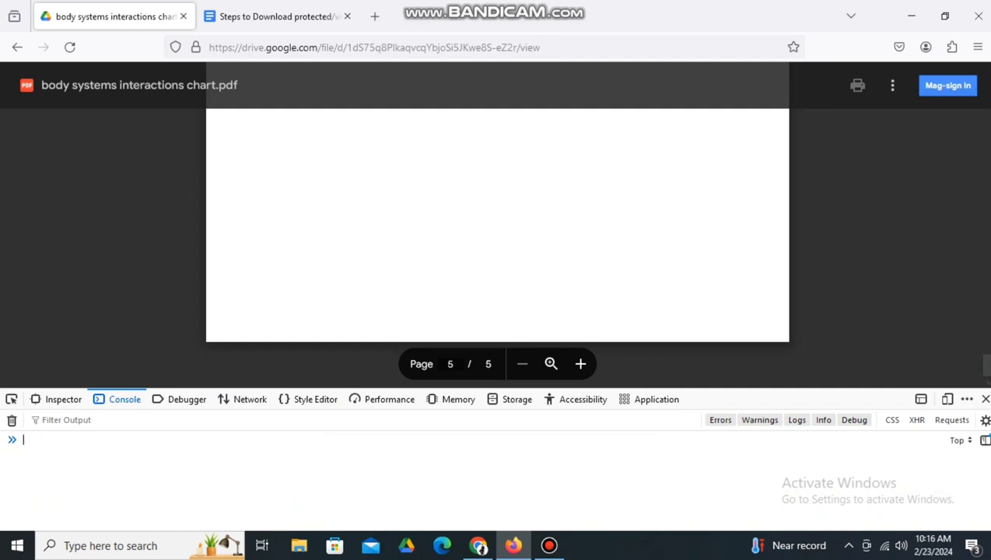
Paste the script again, leaving the scam warning that 'allow pasting' must be typed first.
{"action": "right_click", "coordinate": [23, 439]}
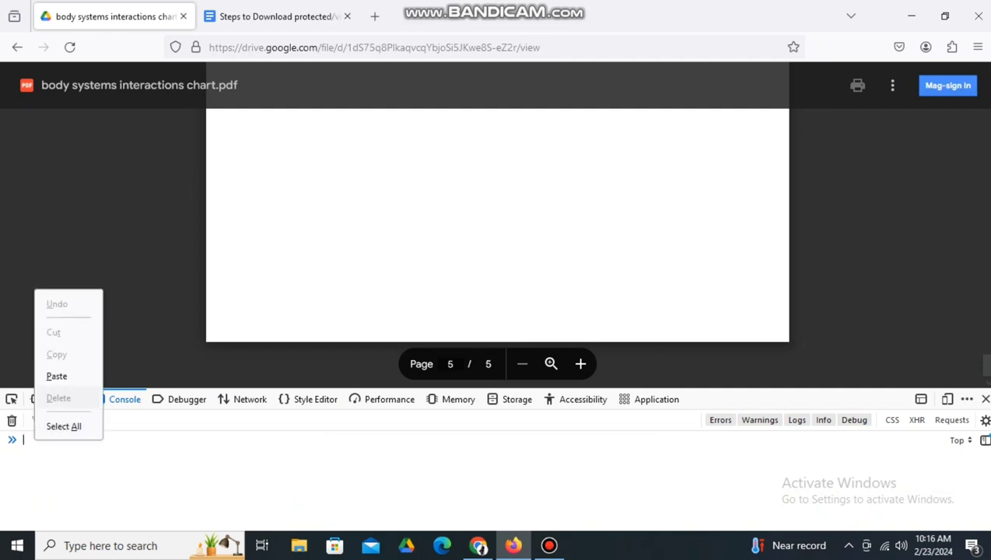
{"action": "left_click", "coordinate": [56, 375]}
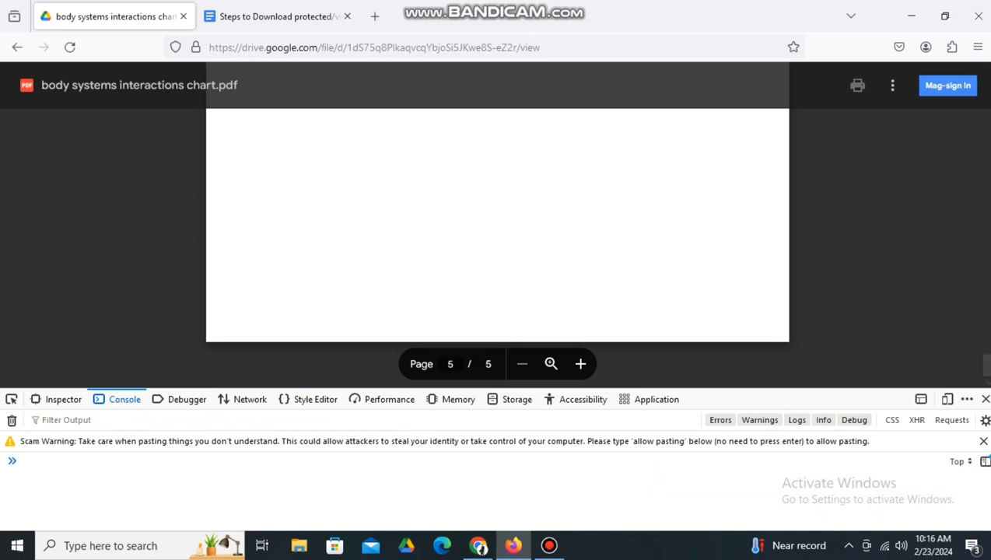
{"action": "left_click", "coordinate": [23, 461]}
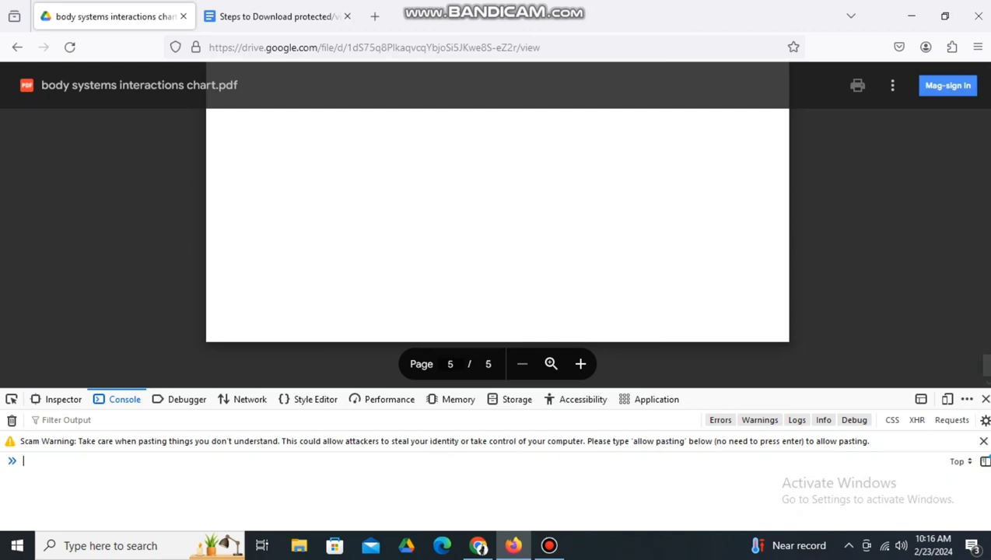
{"action": "right_click", "coordinate": [23, 461]}
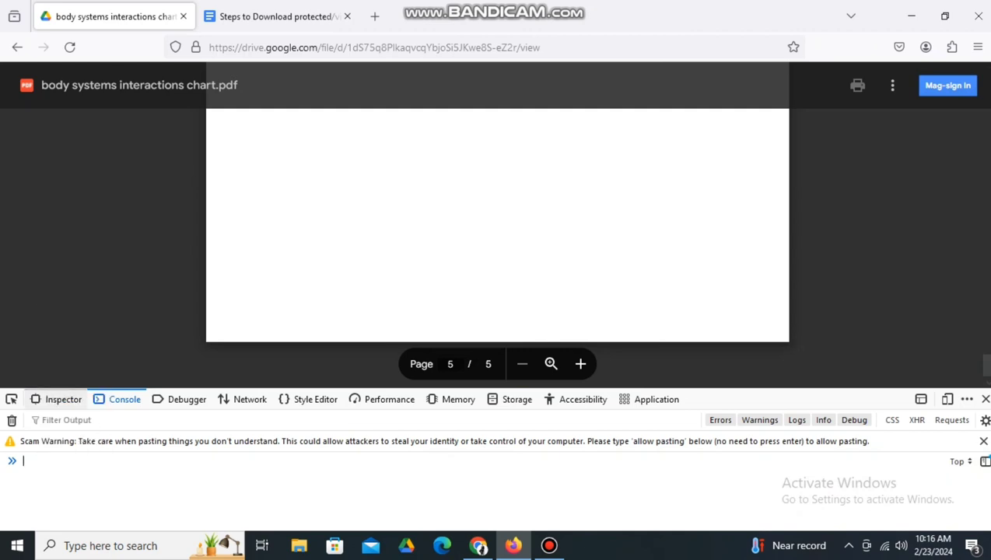
Enter a bare 'allow' then type the misspelled phrase 'allow pasing' into the console input.
{"action": "right_click", "coordinate": [23, 460]}
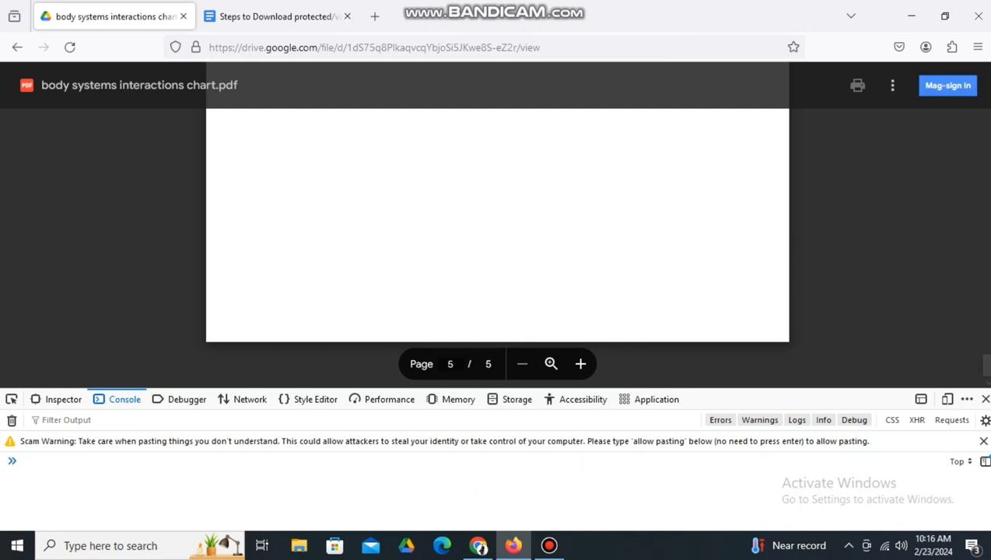
{"action": "type", "text": "allow p"}
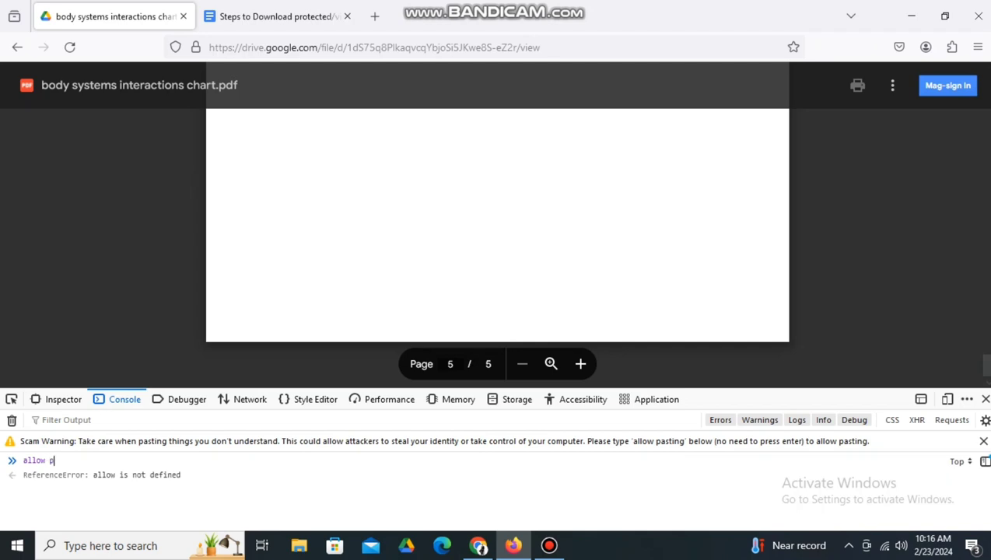
{"action": "type", "text": "asing"}
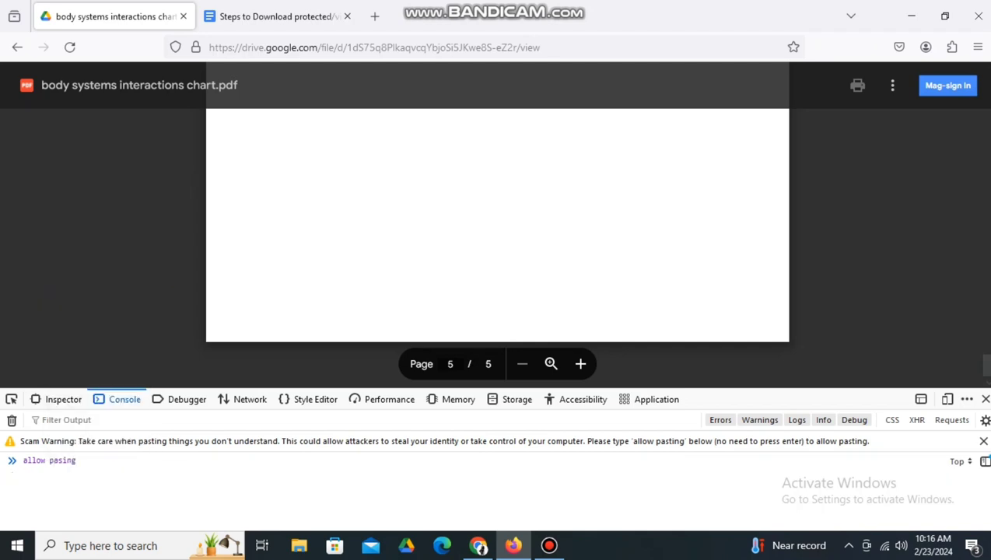